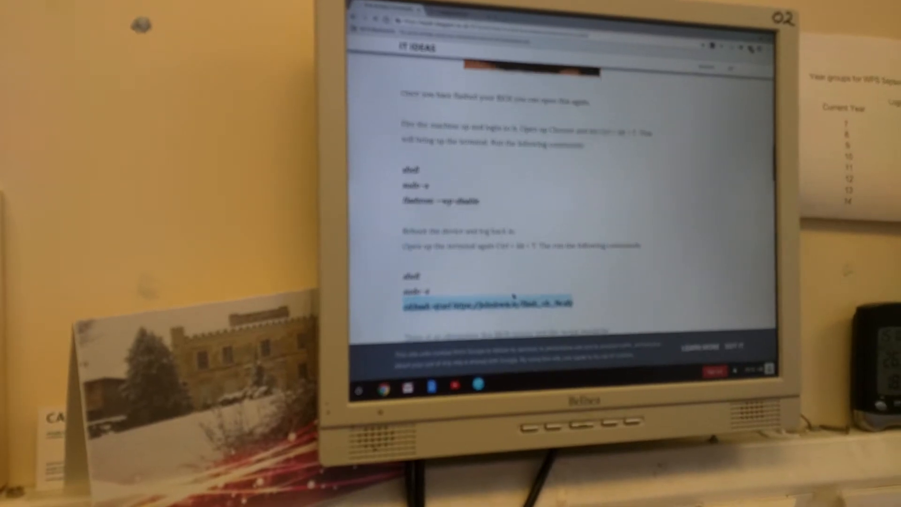
# - Start the CloudReady setup and begin the install, reaching the installation-type choice
pyautogui.scroll(-3)
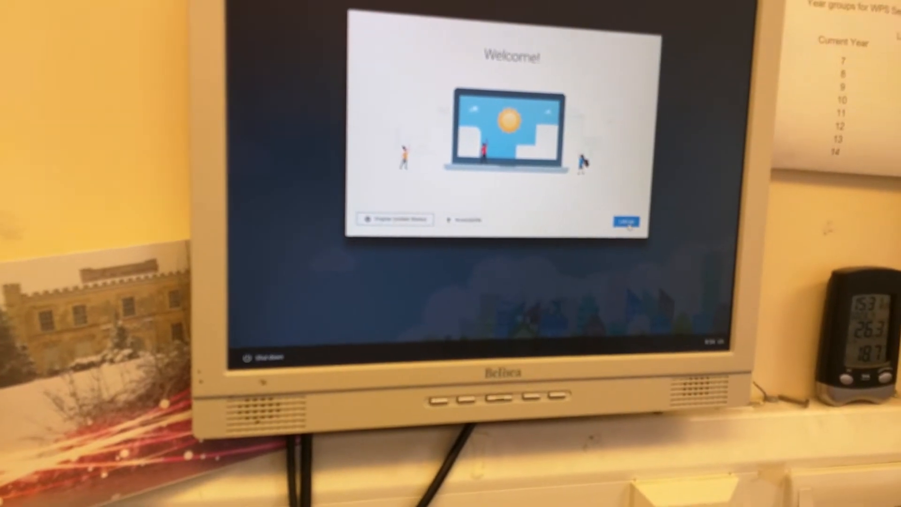
pyautogui.click(625, 222)
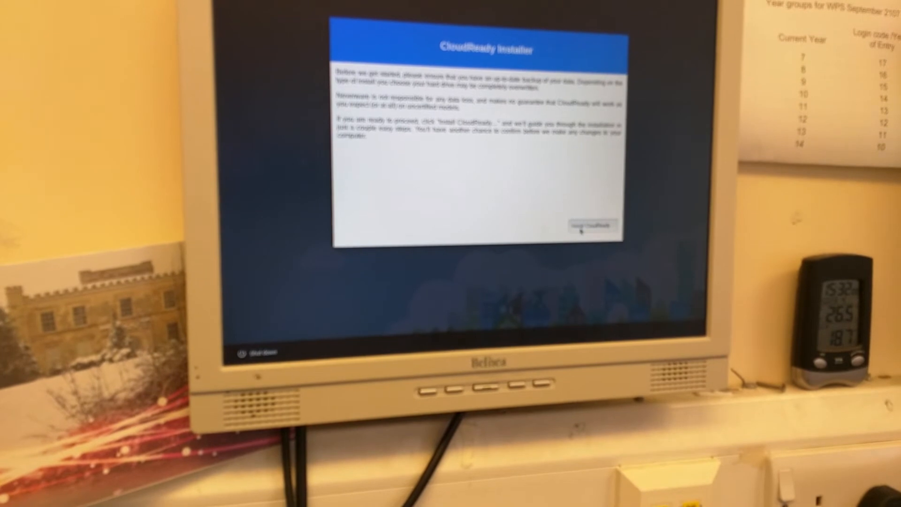
pyautogui.click(590, 224)
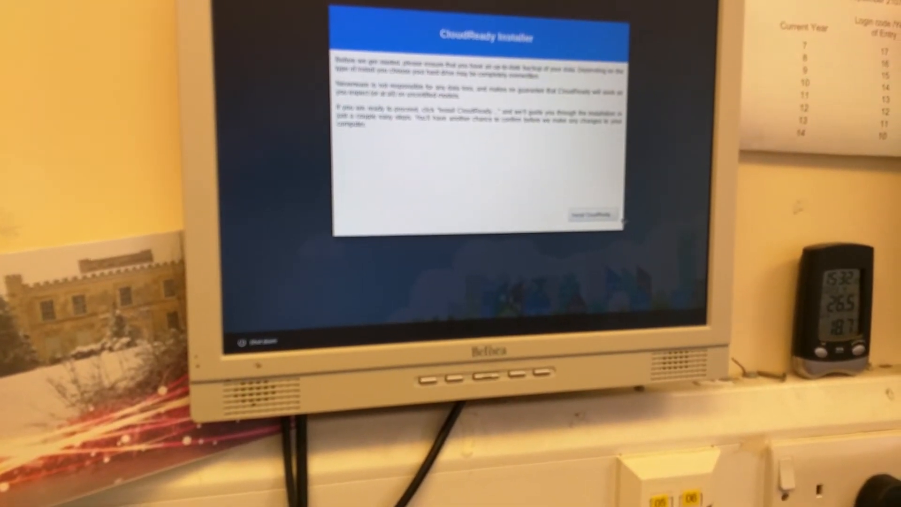
pyautogui.click(589, 214)
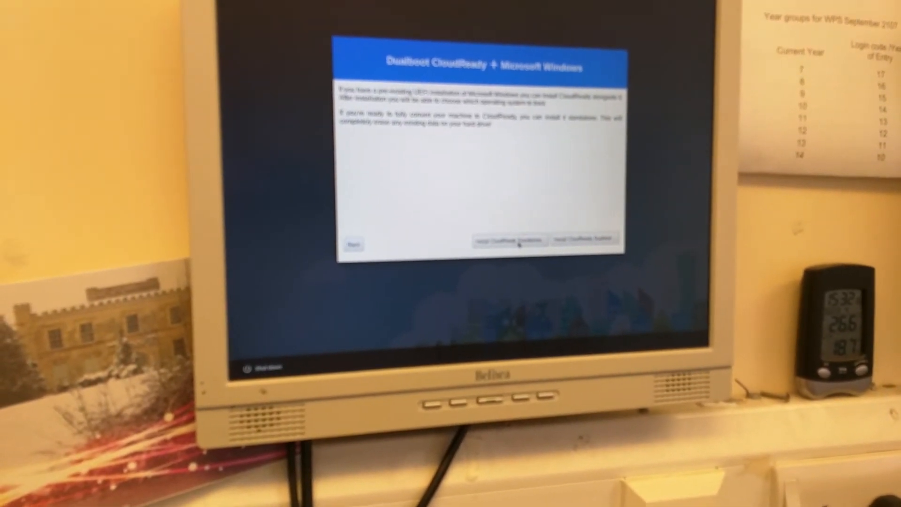
# - Choose a standalone CloudReady install and confirm erasing the hard drive
pyautogui.click(582, 238)
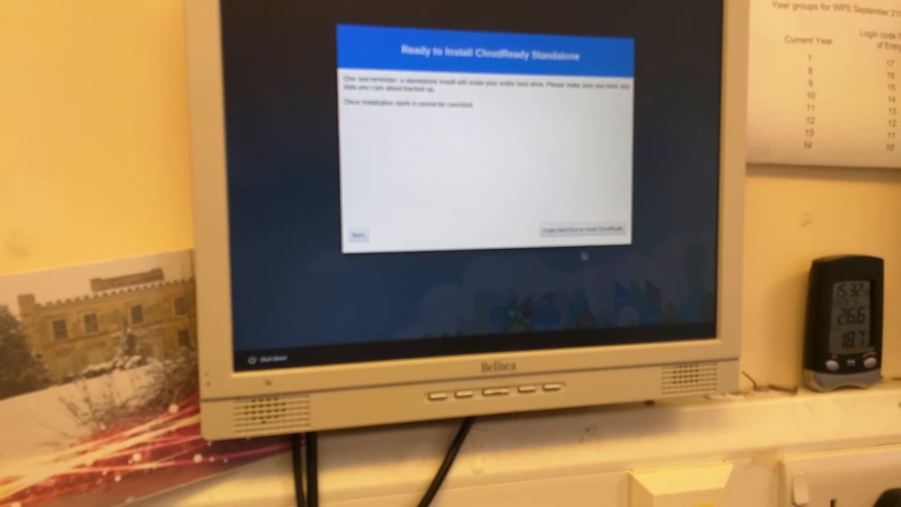
pyautogui.click(582, 229)
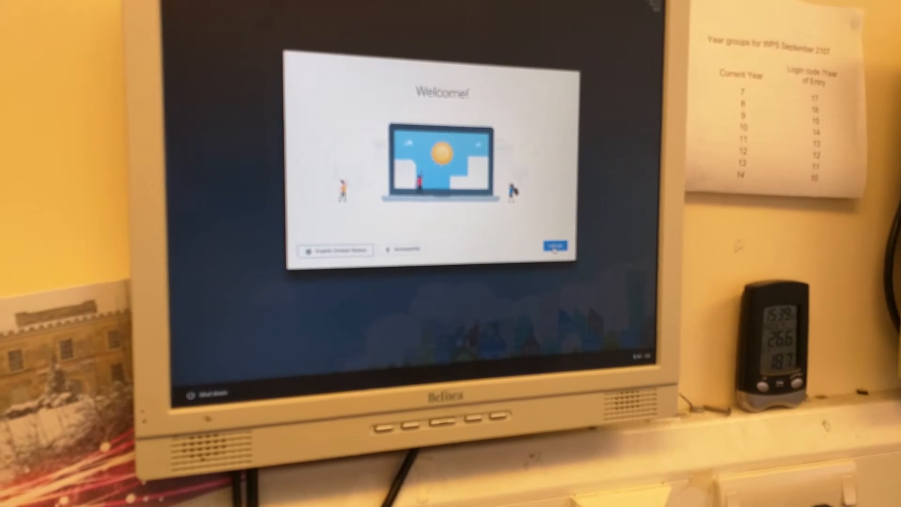
# - Begin device setup with Let's go and continue through Enterprise Enrollment with device info left optional
pyautogui.click(553, 248)
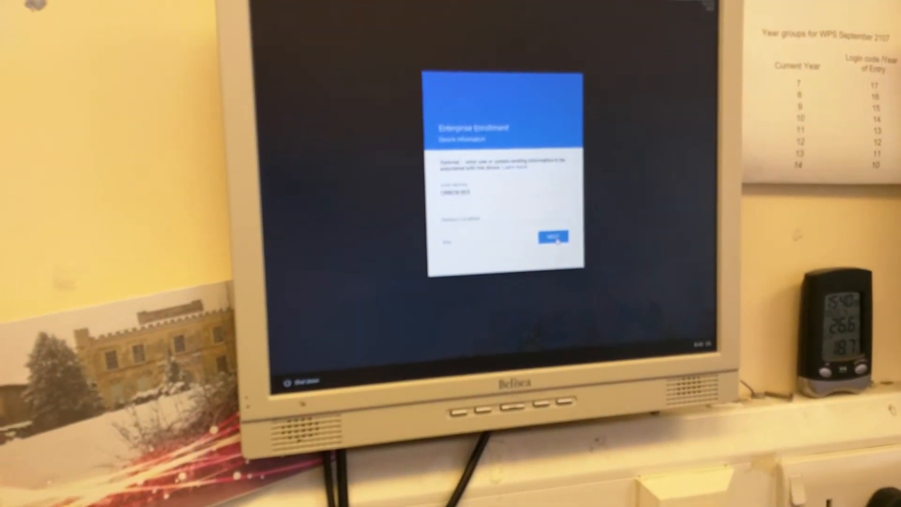
pyautogui.click(555, 236)
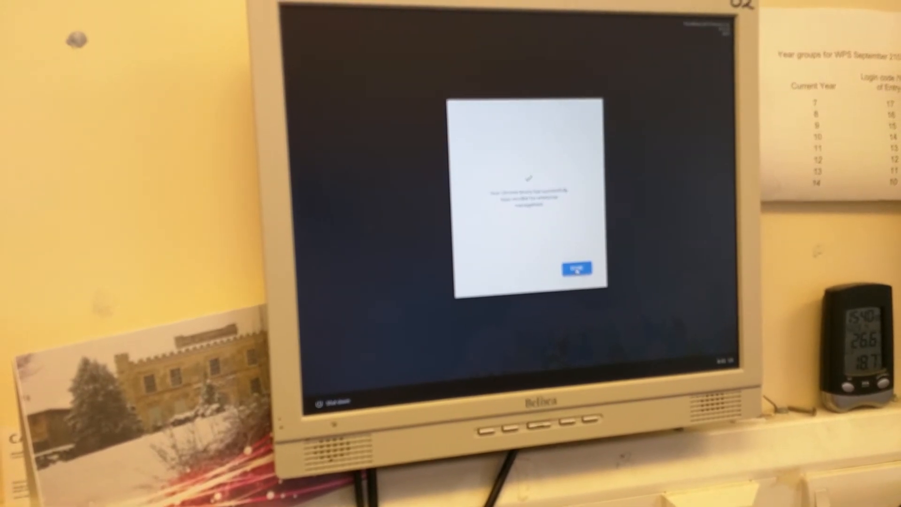
pyautogui.click(576, 268)
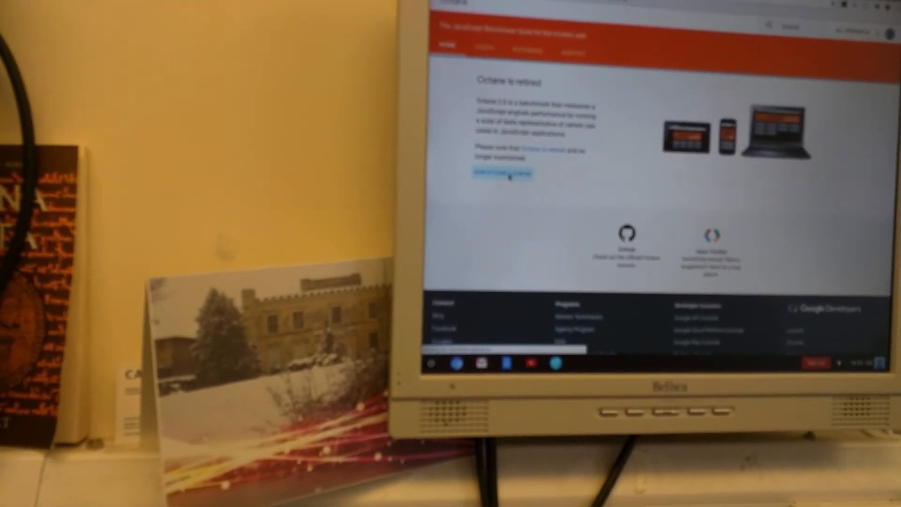
# - Follow the link from the retired Octane page and start the Octane 2.0 benchmark run
pyautogui.click(503, 174)
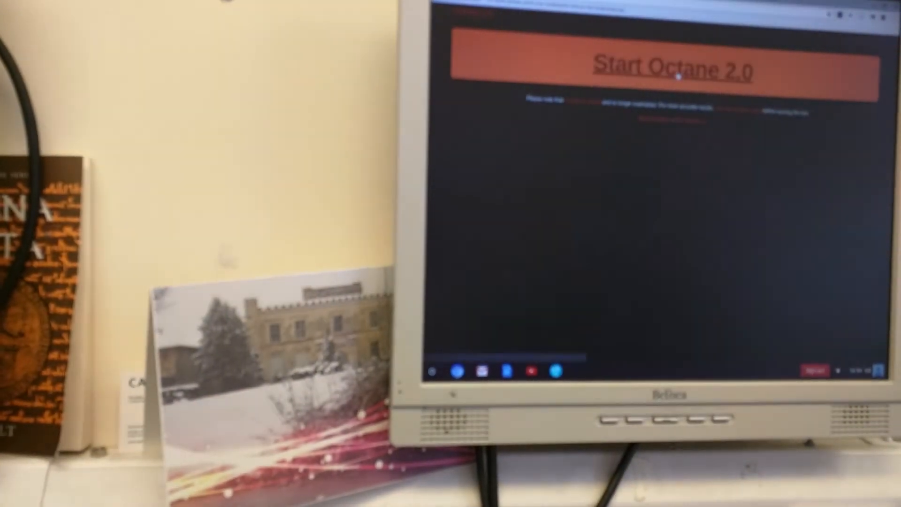
pyautogui.click(675, 70)
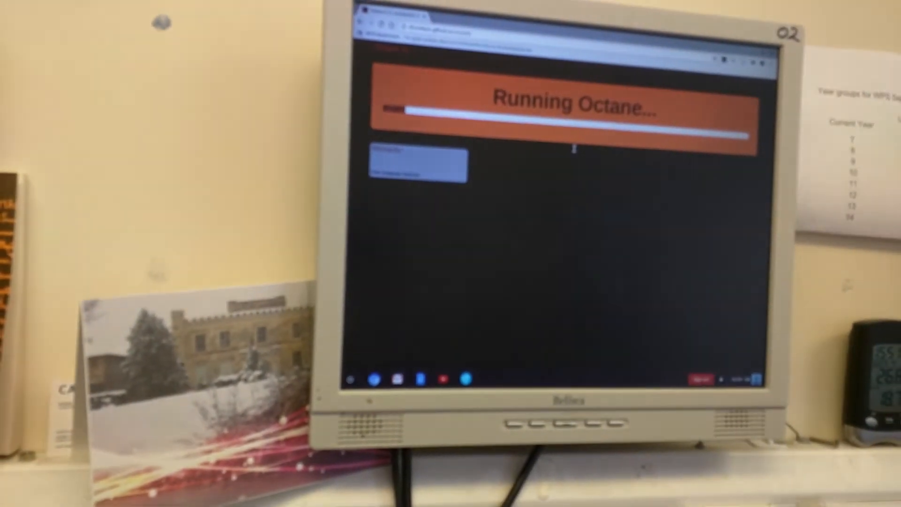